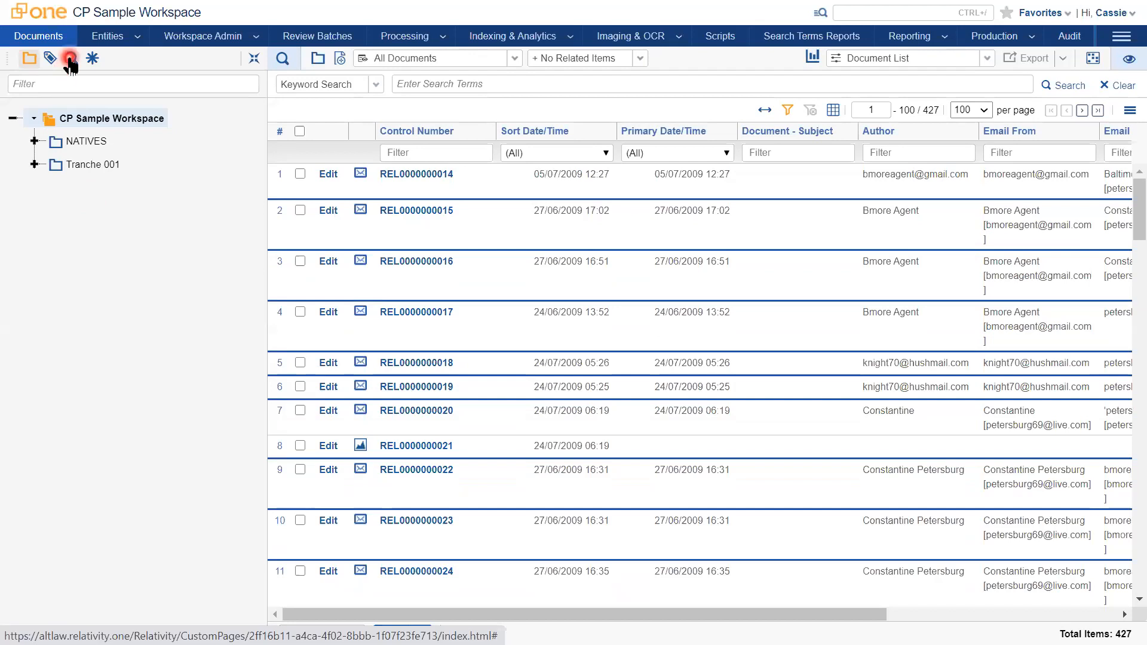
Switch to the Saved Searches browser of CP Sample Workspace
click(67, 58)
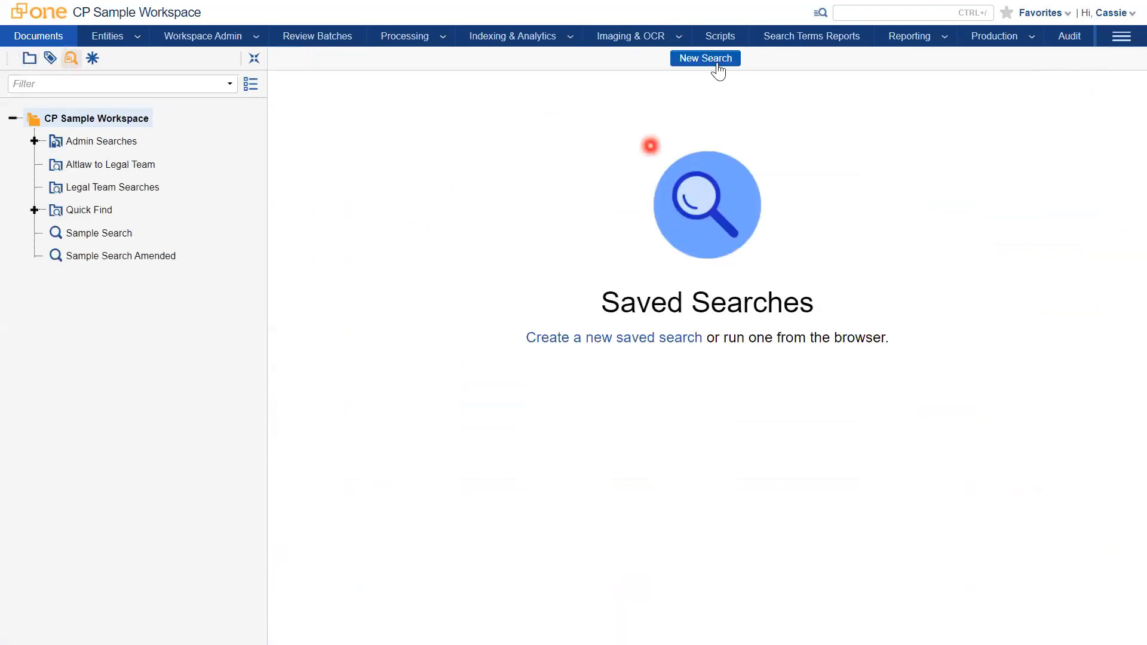
Create a new saved search named '2009 Documents' and begin its first condition
click(705, 58)
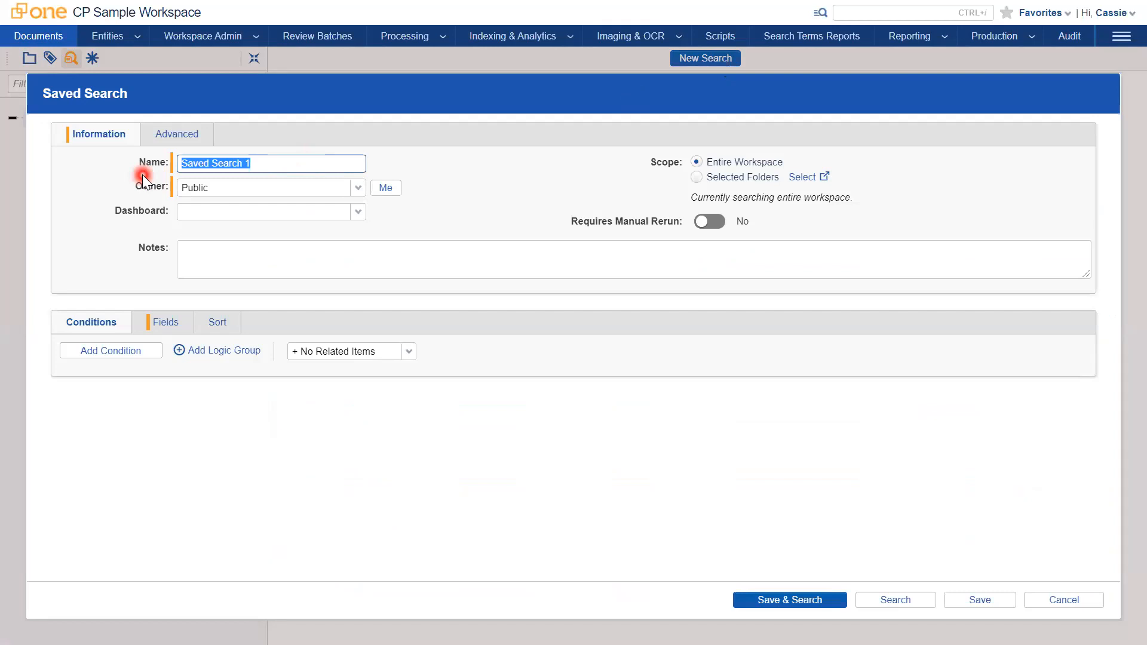
text(2009 Documents)
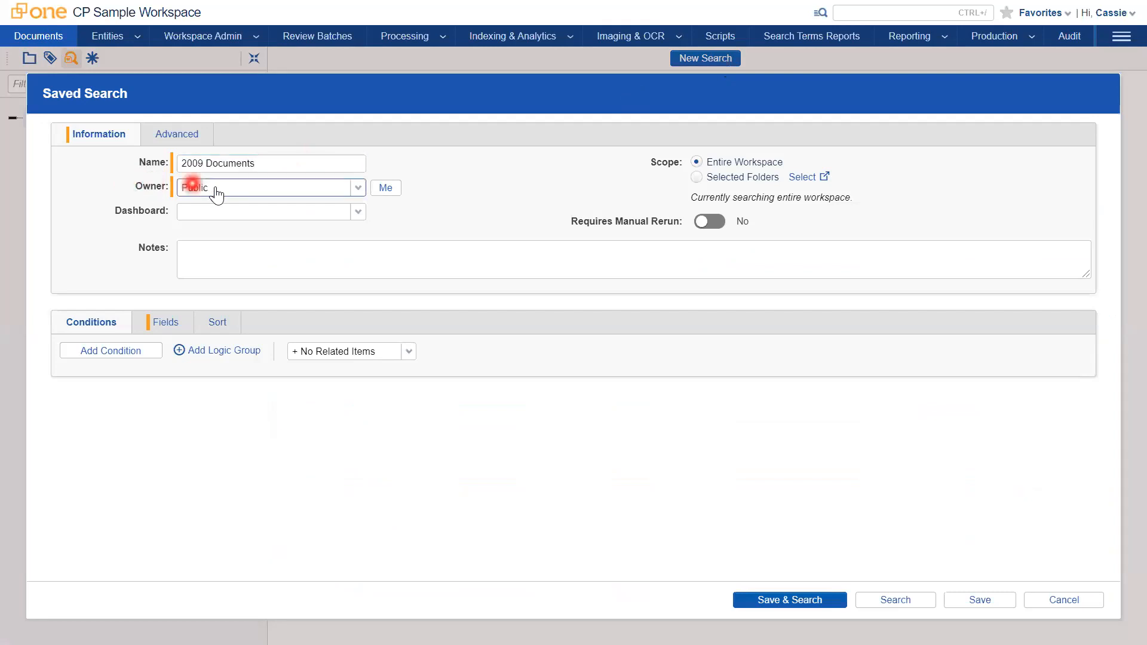
click(79, 323)
text(pri)
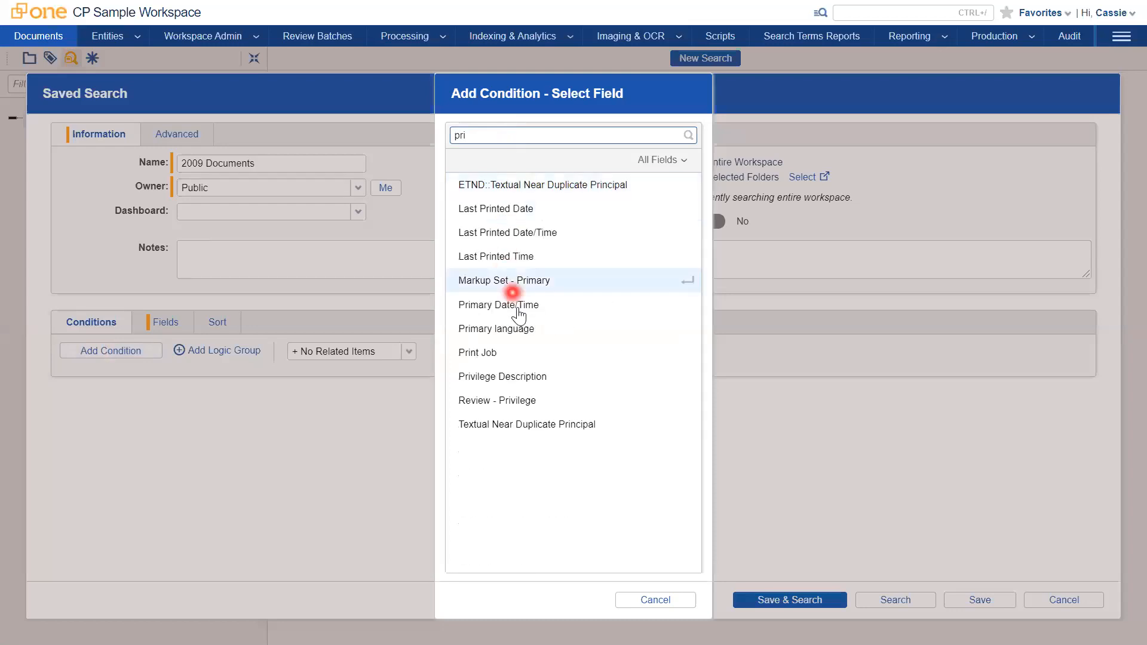
Apply a Primary Date/Time condition between 01/01/2009 and 31/12/2009
click(499, 305)
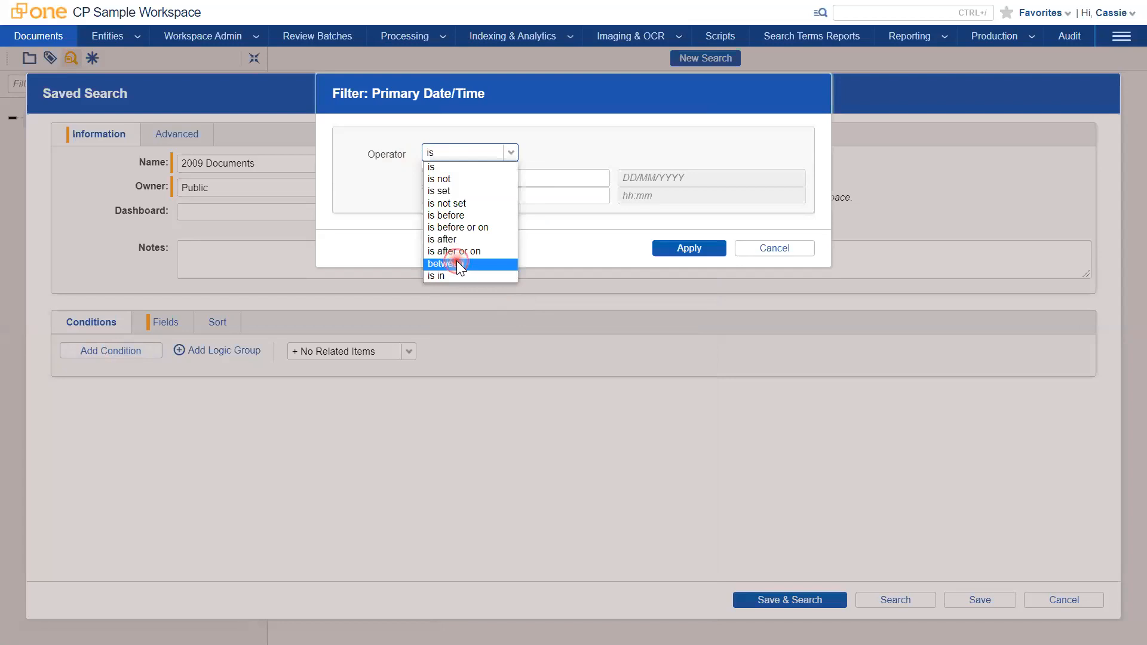
click(445, 263)
text(01/01/2009)
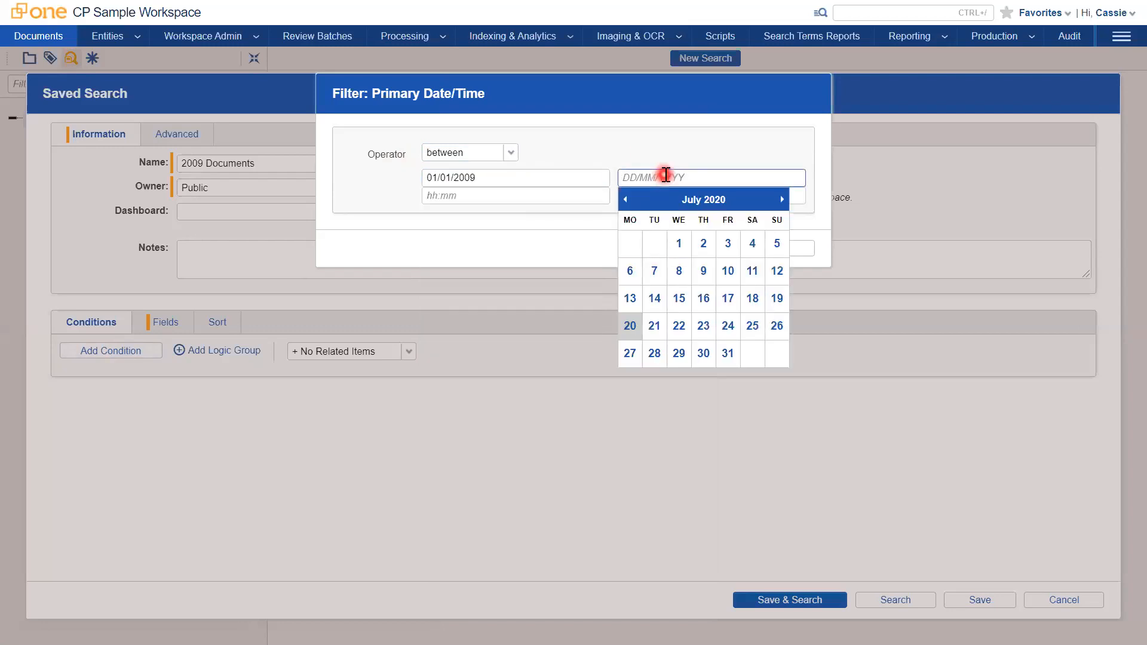
text(31/12/2009)
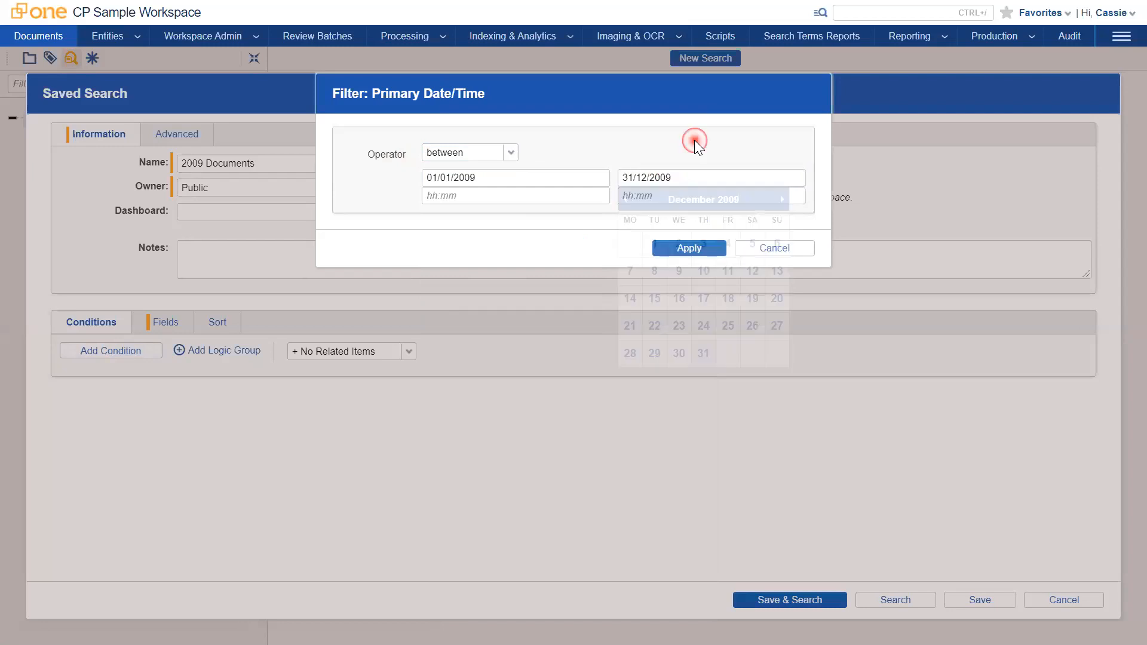
click(689, 248)
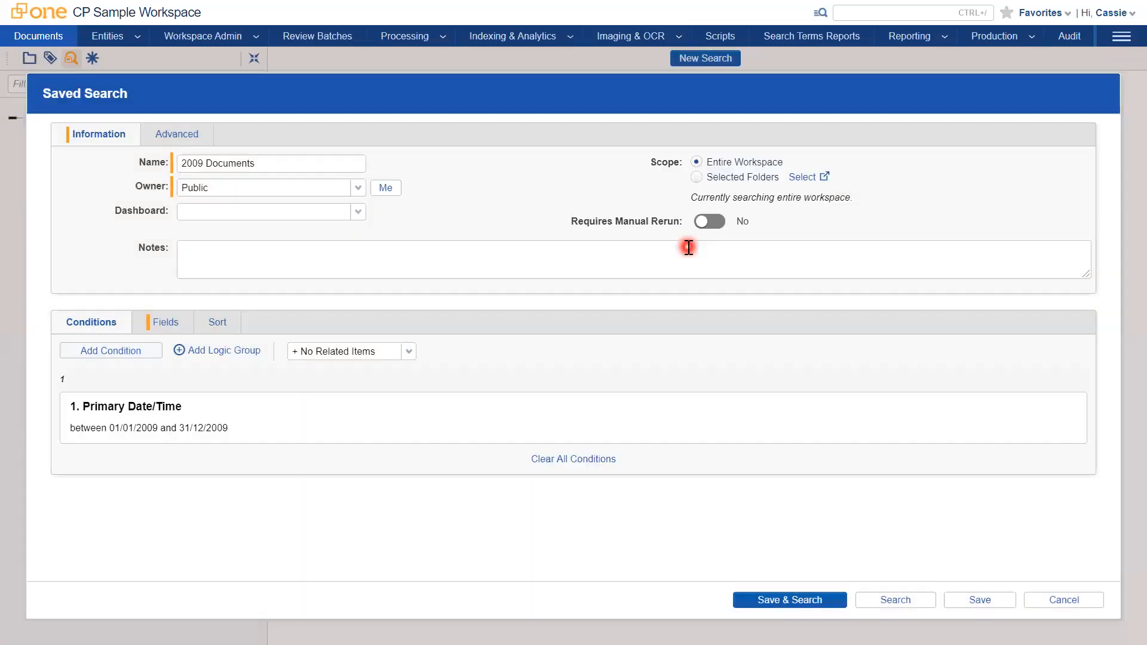
Save and run the search, reviewing its 13 documents dated 2009
click(765, 600)
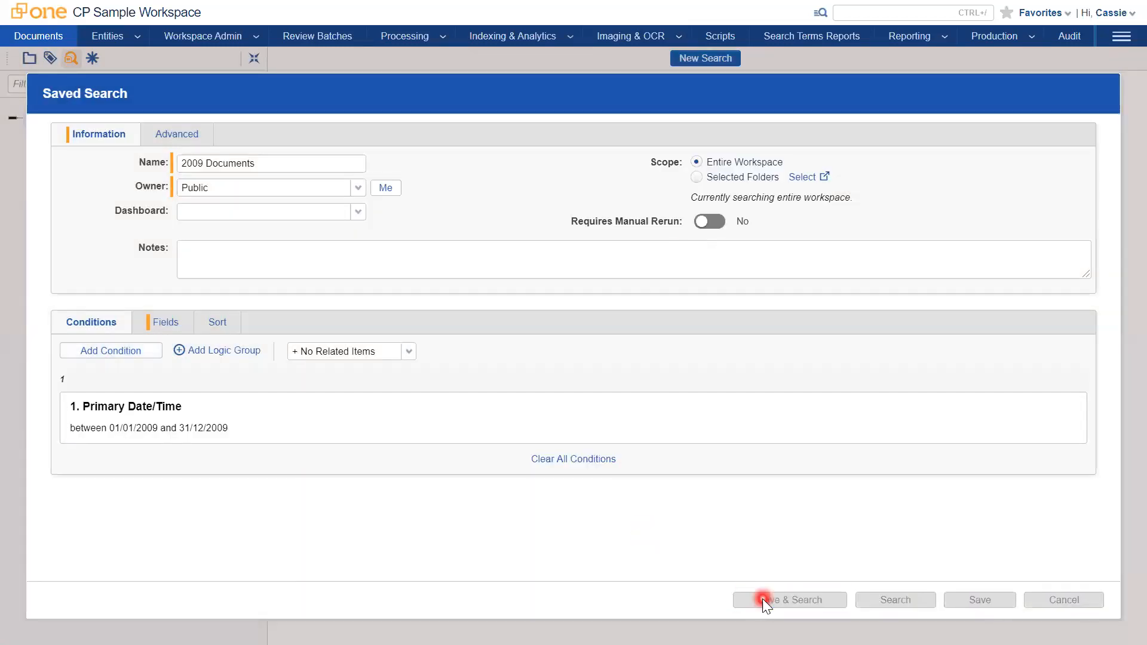
click(789, 600)
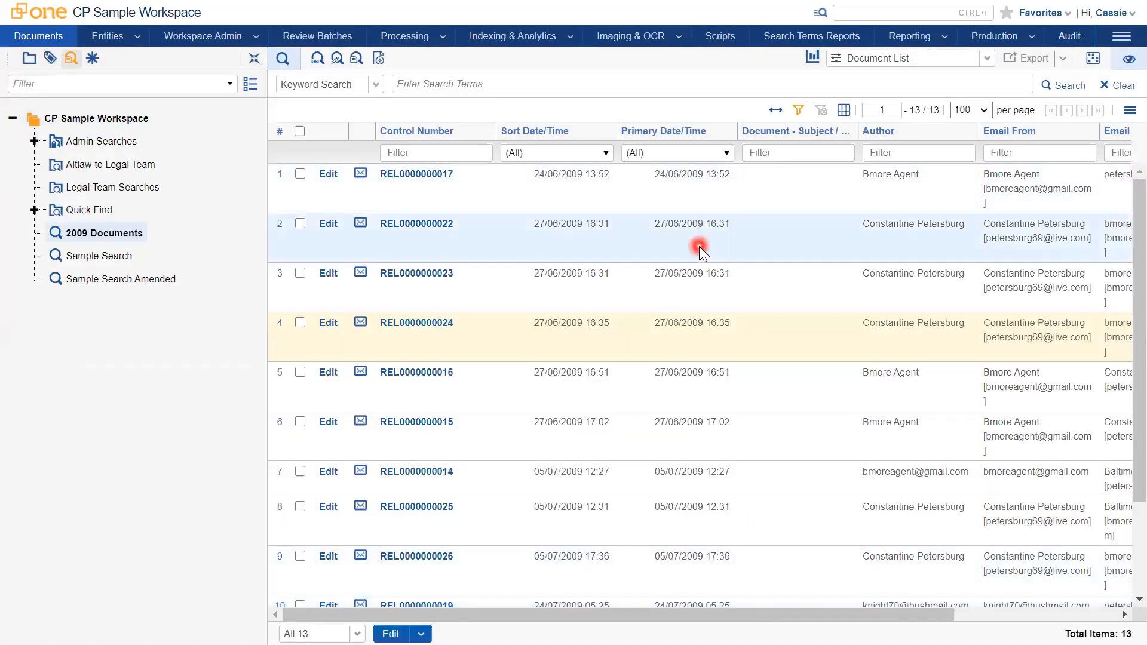
scroll(down, 3)
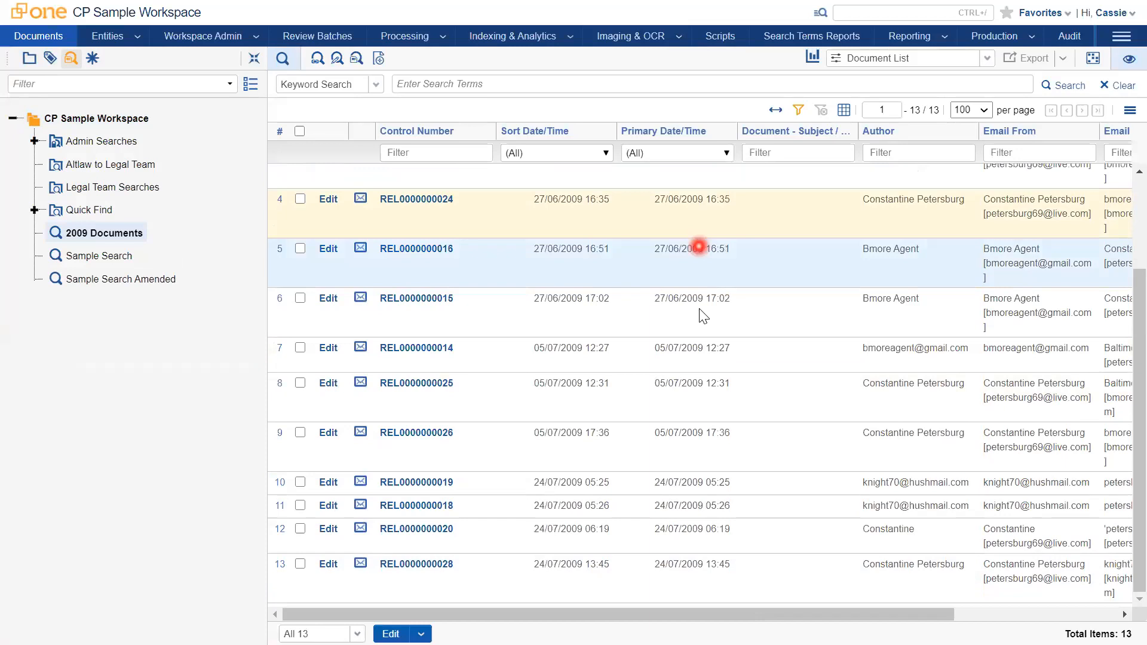